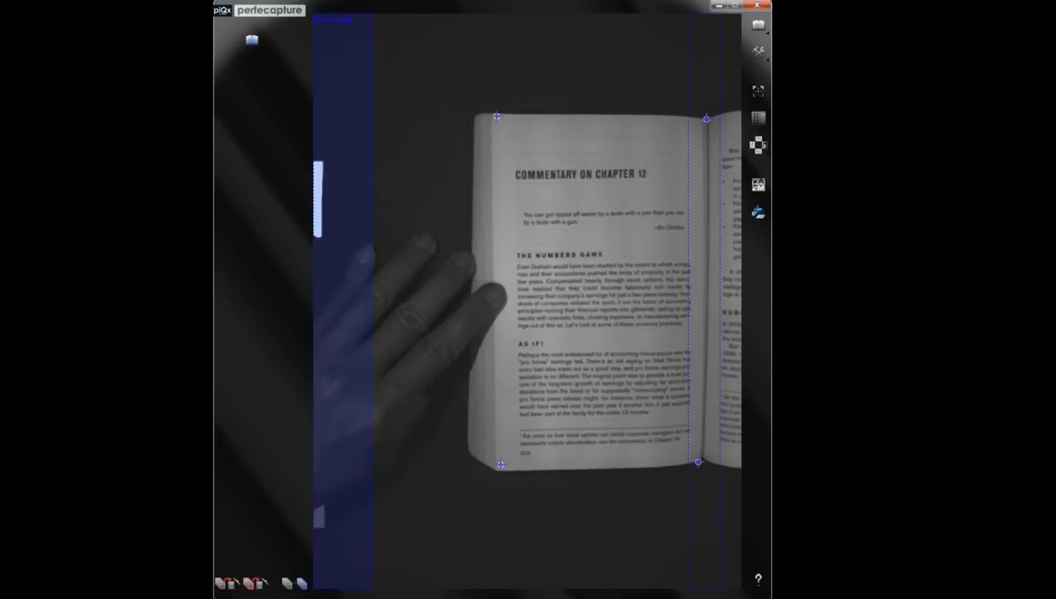
Capture the open book page showing the chapter 12 commentary with automatic edge detection
left_click(757, 26)
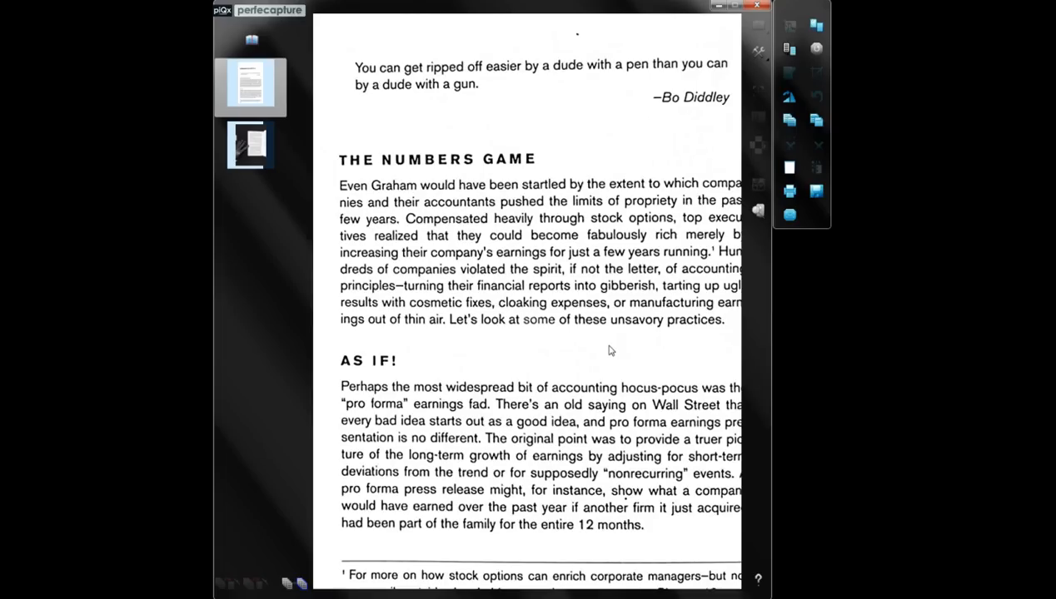
Show the second captured page flattened and cropped from its sidebar thumbnail
left_click(250, 150)
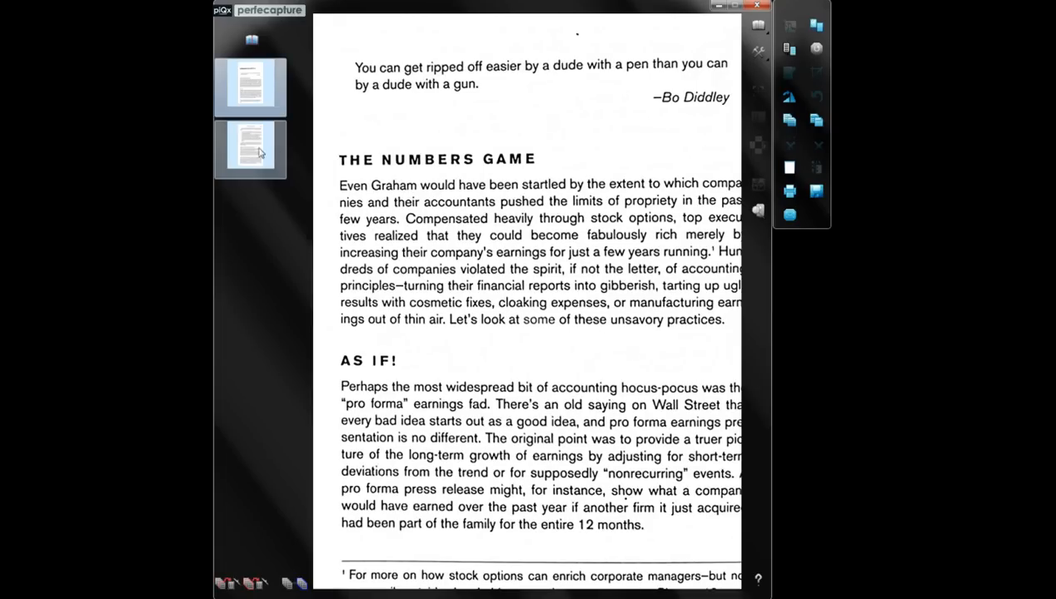